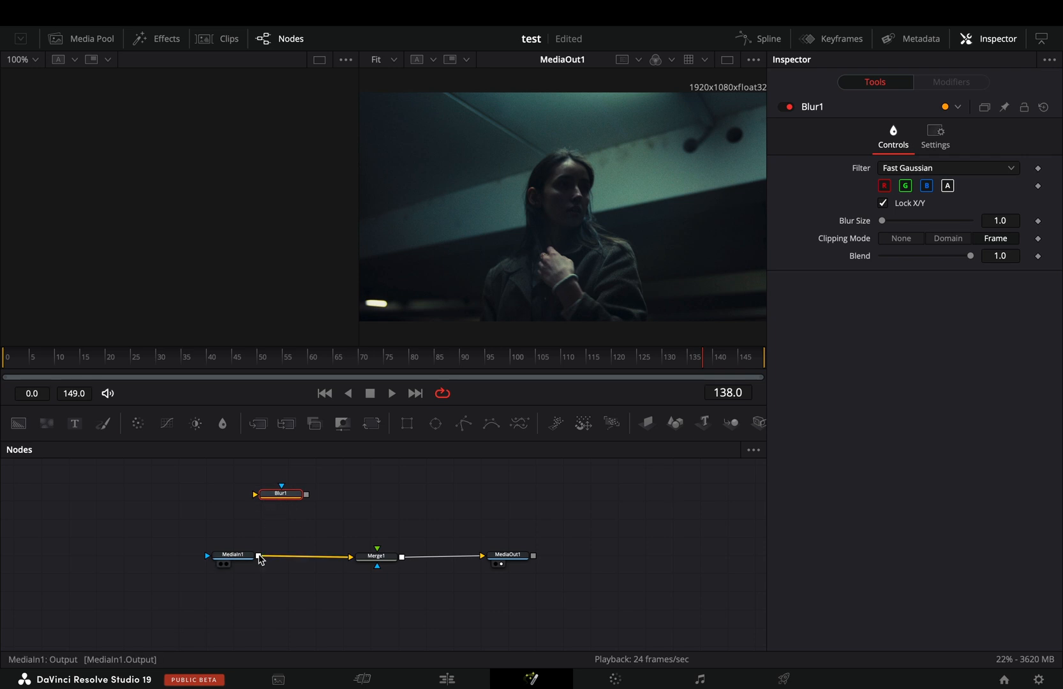
Connect MediaIn1's output into the Blur1 node's input
drag(257, 555, 268, 501)
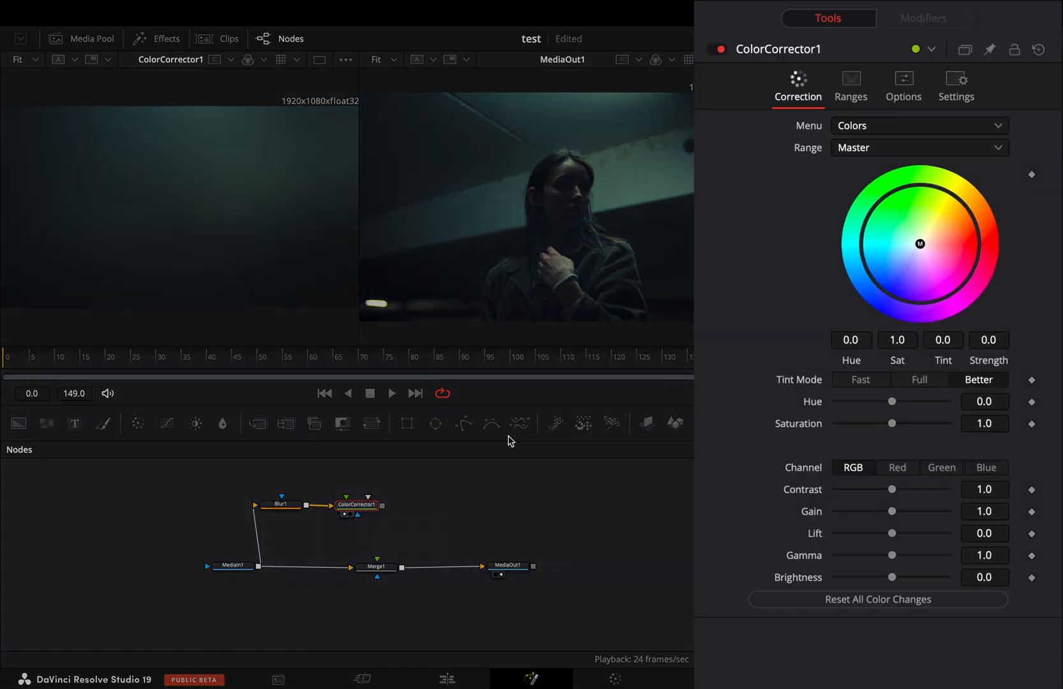
Wire the TimeSpeed branch into Merge1's foreground and select ColorCorrector1 for tinting
drag(921, 244, 967, 207)
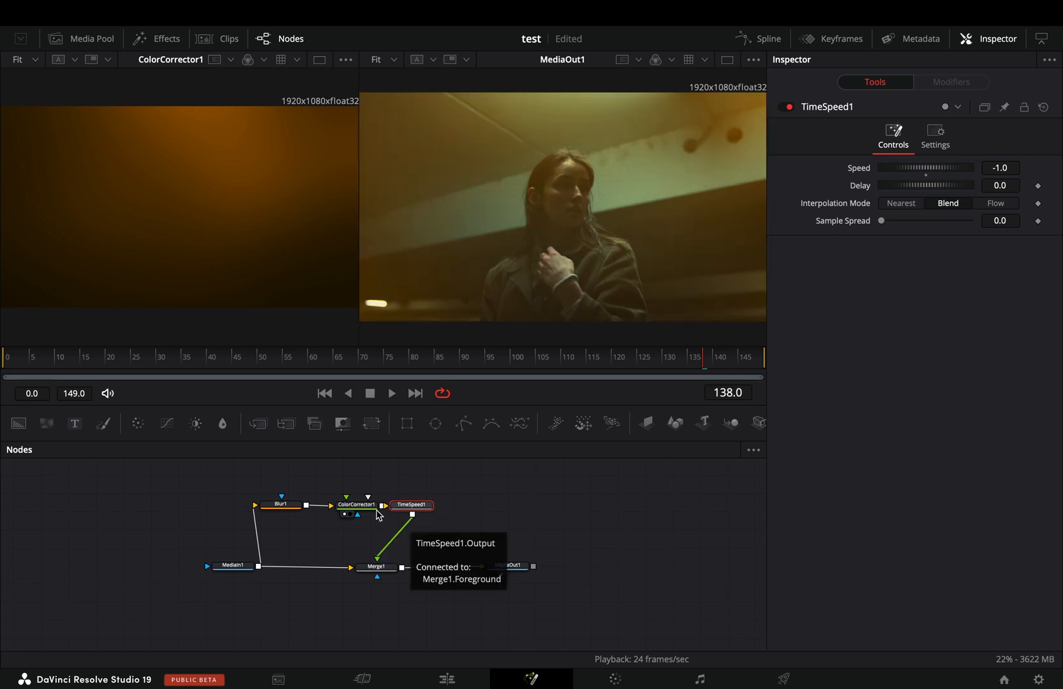
click(357, 505)
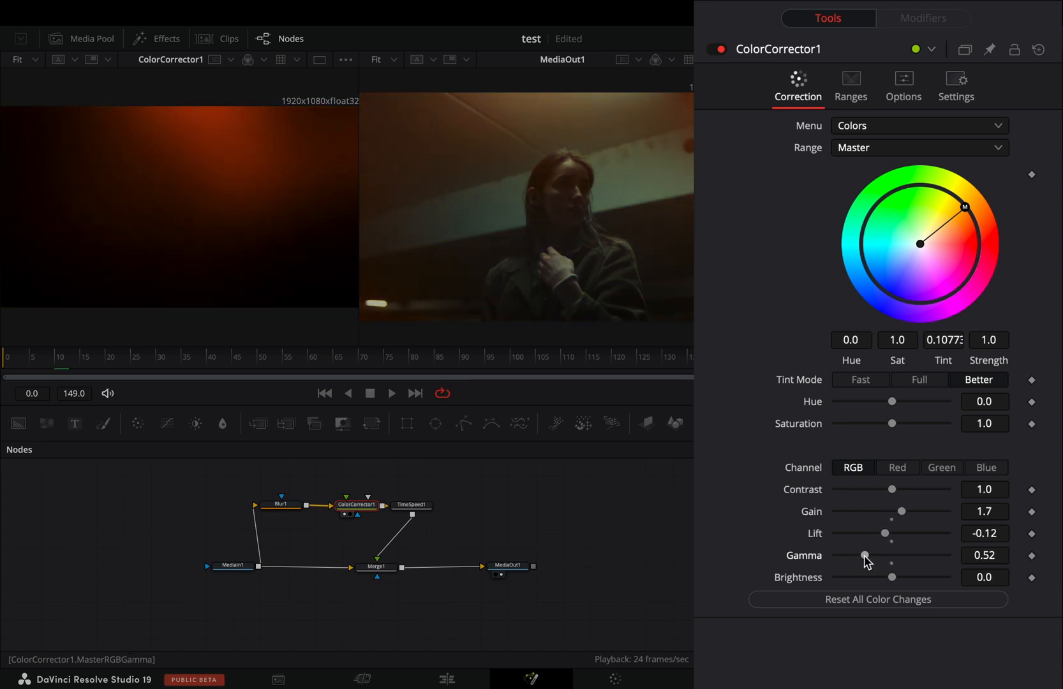
click(391, 393)
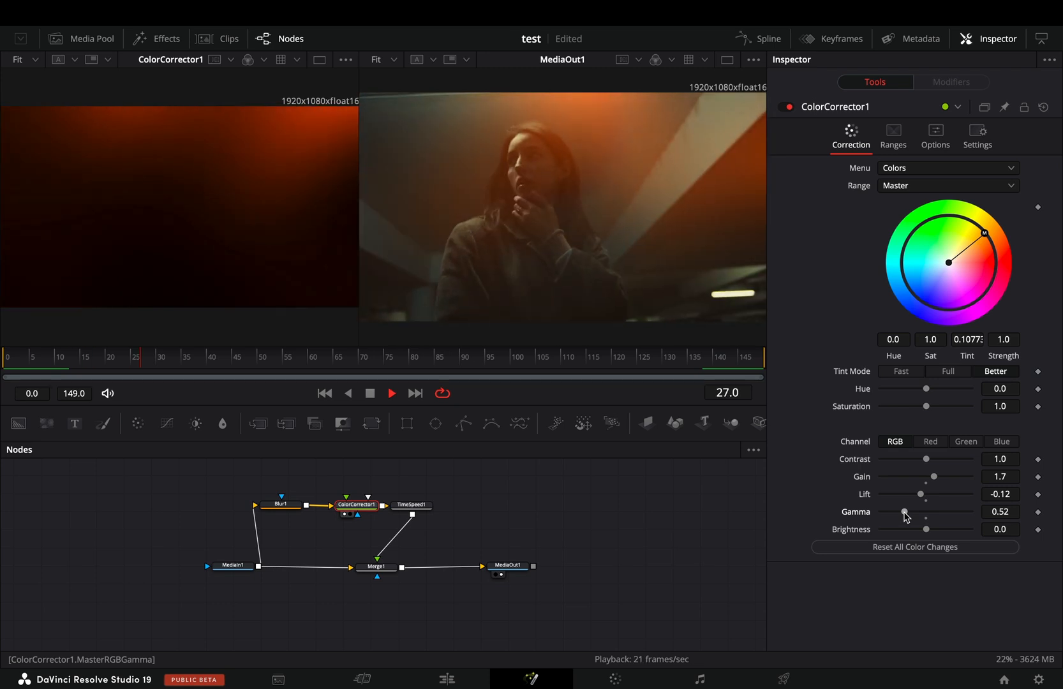
click(537, 358)
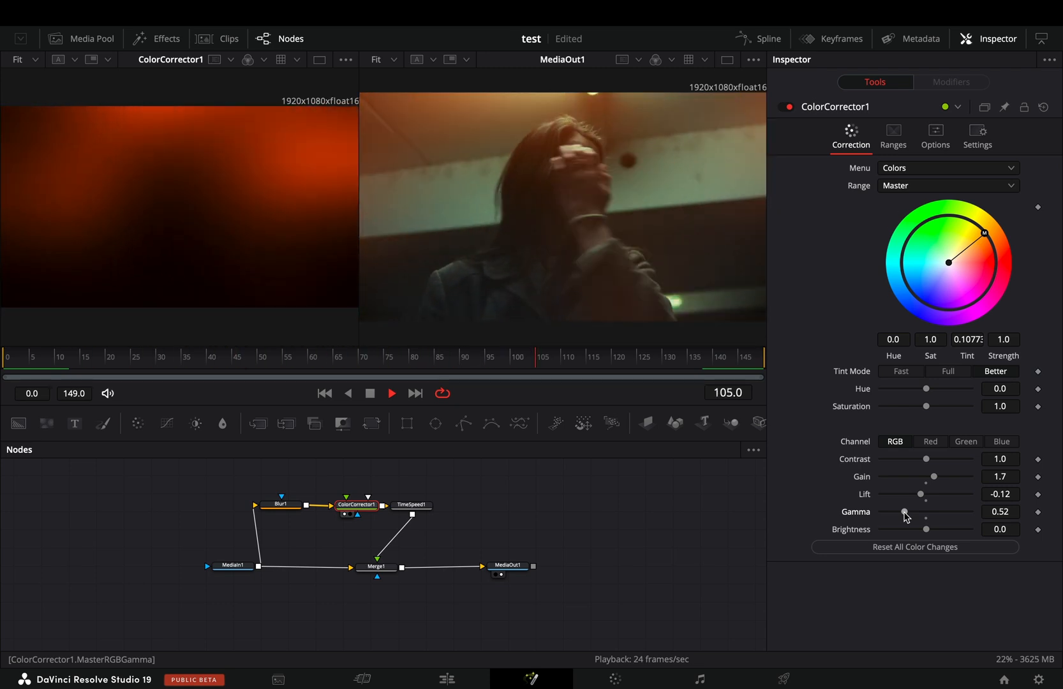